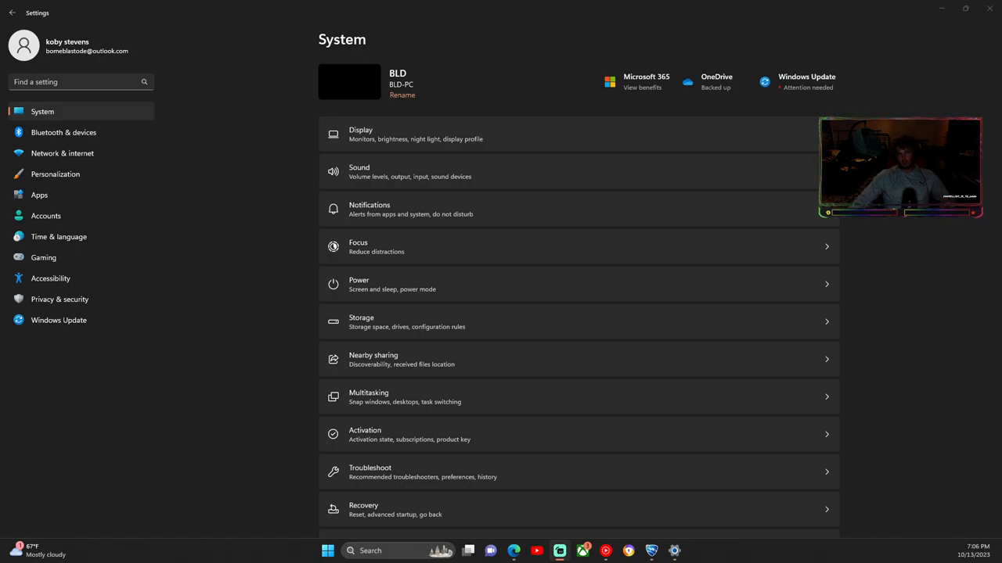
mouse_move(640, 329)
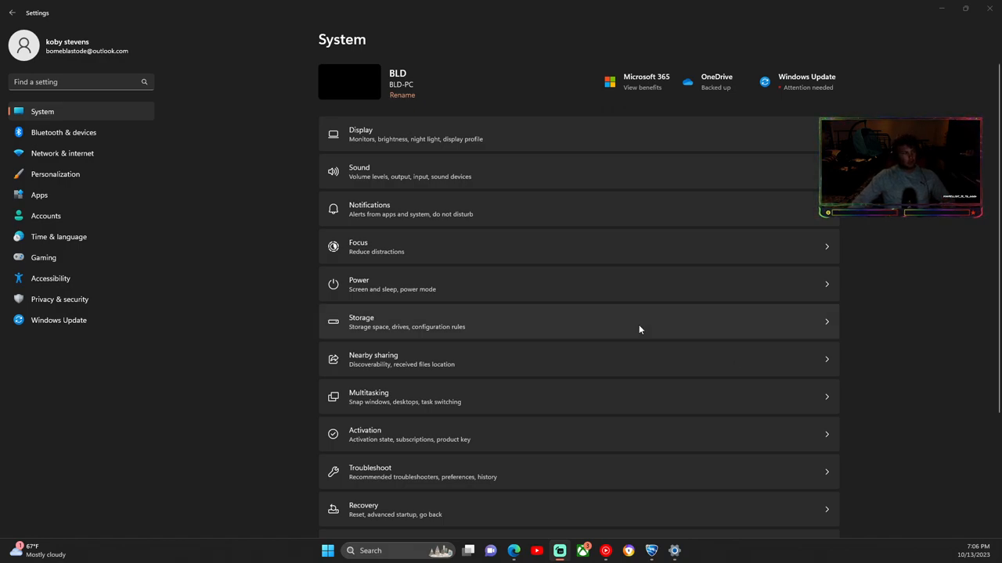
mouse_move(205, 133)
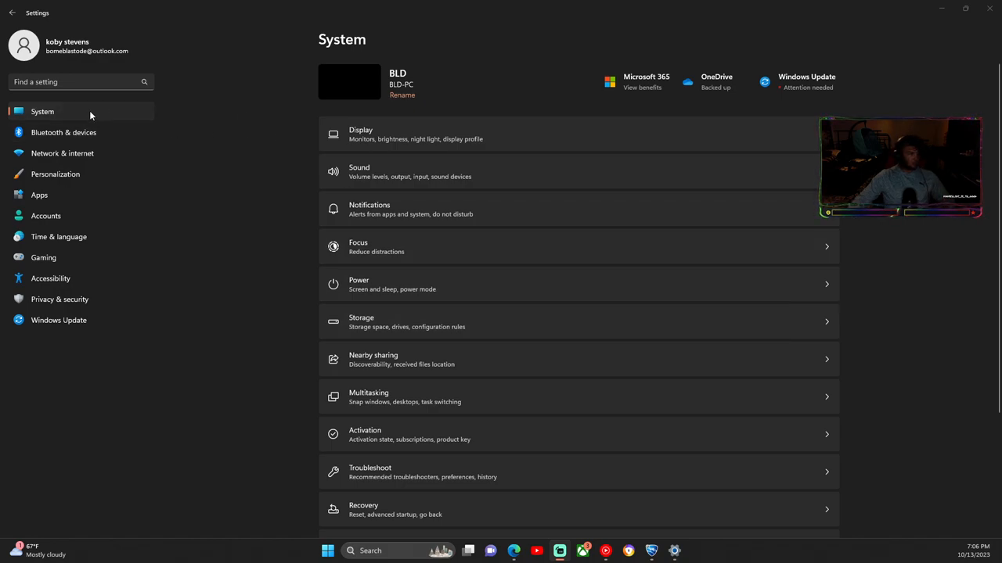
mouse_move(732, 139)
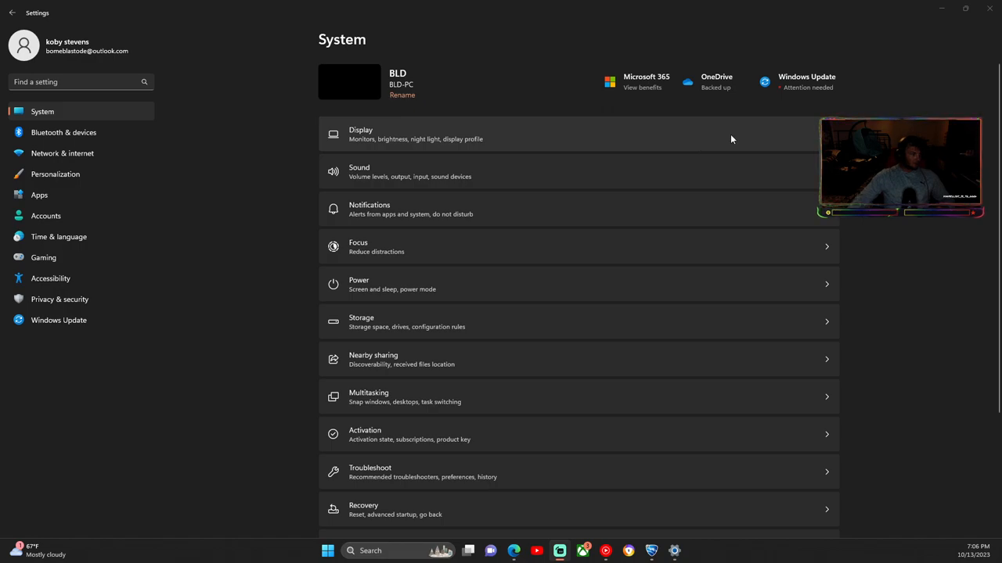
mouse_move(426, 190)
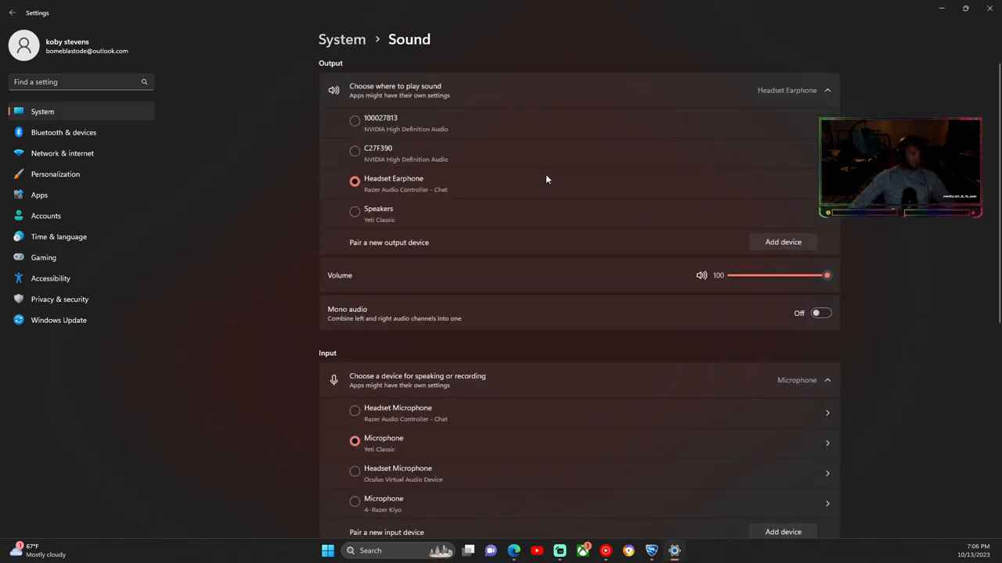
mouse_move(334, 155)
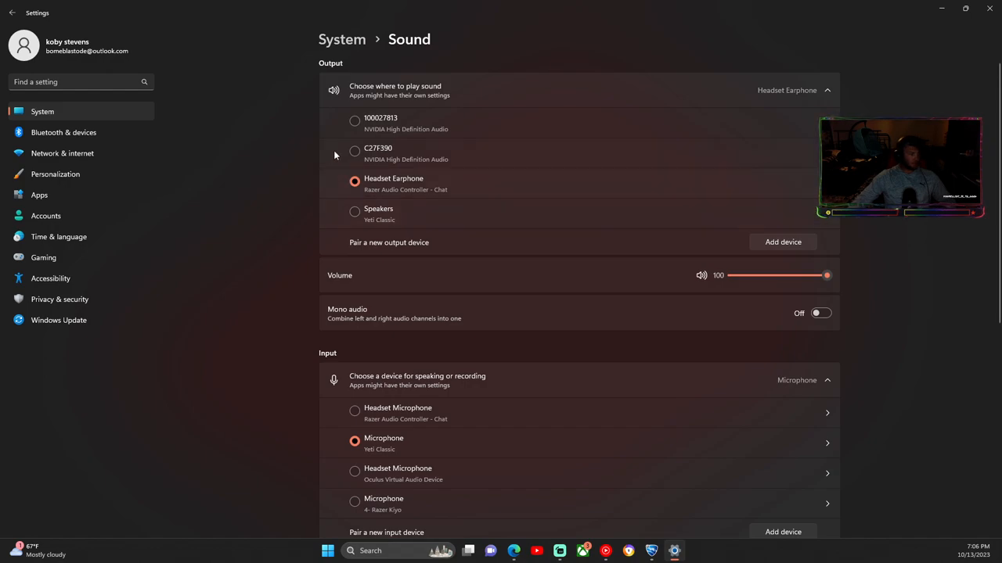
mouse_move(437, 191)
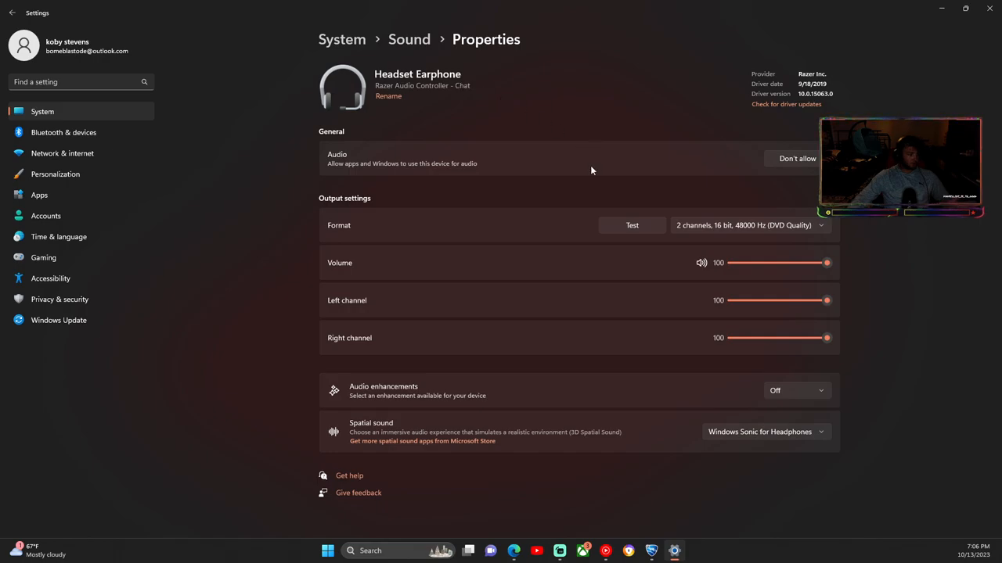
mouse_move(632, 261)
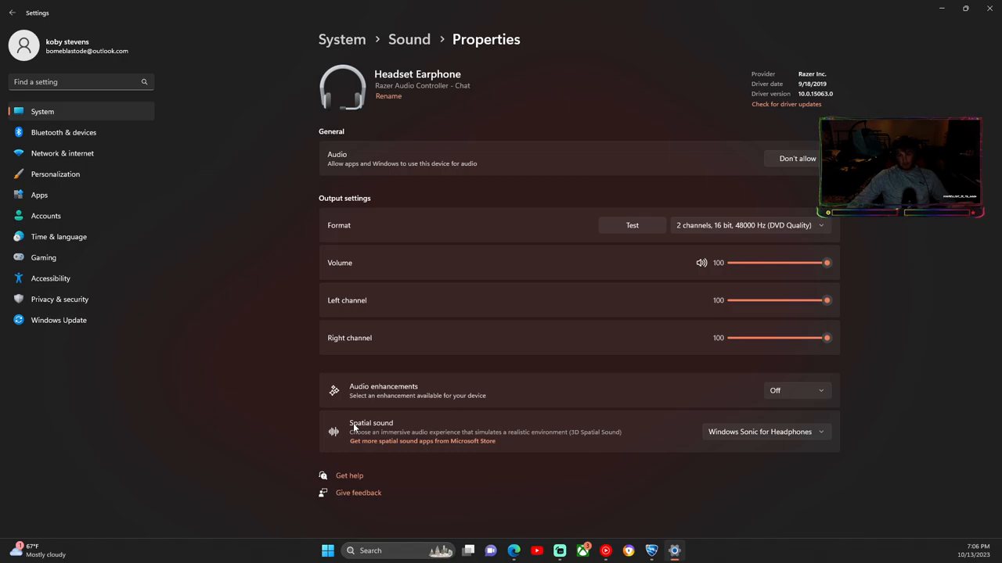
mouse_move(720, 446)
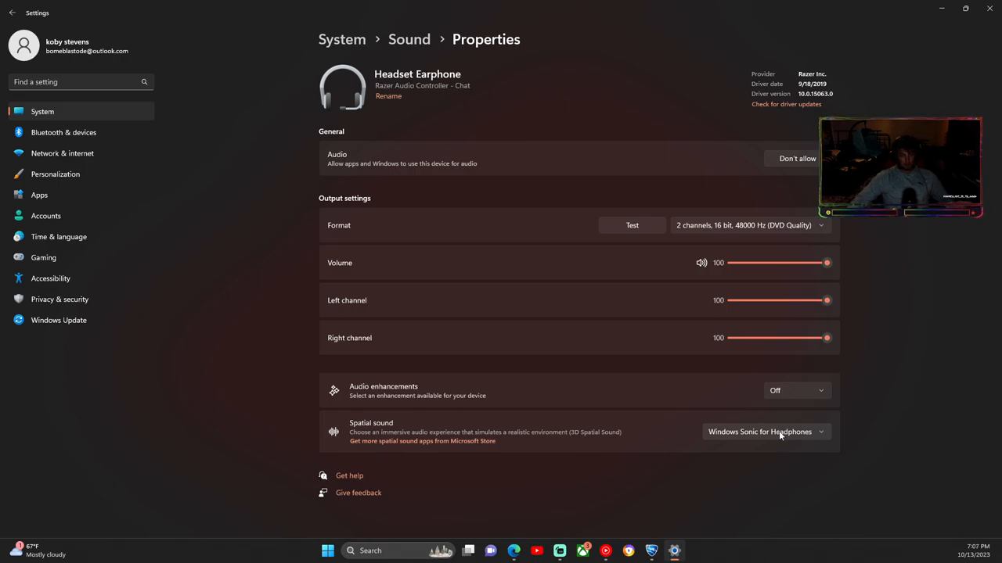
mouse_move(831, 436)
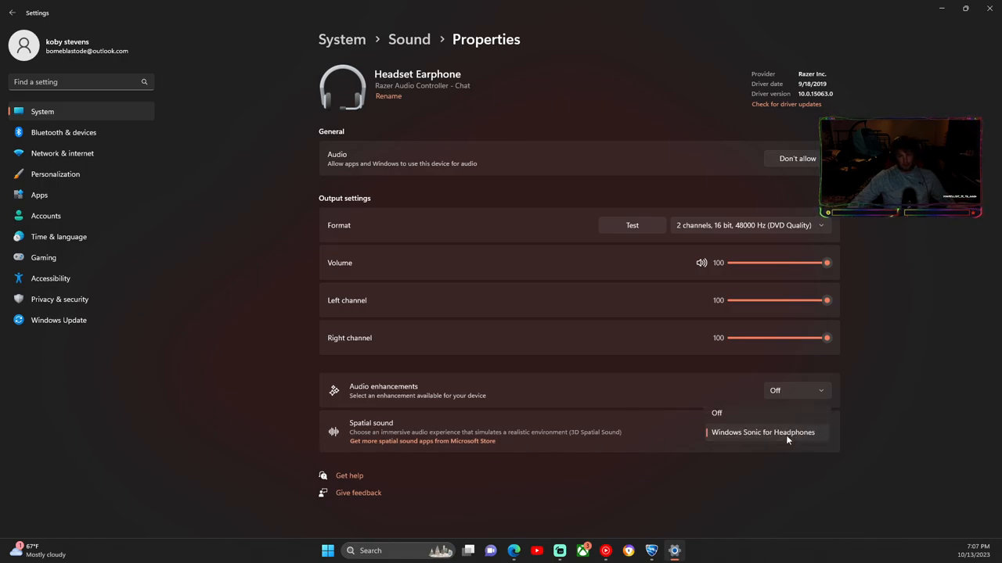
Step: Choose Windows Sonic for Headphones as the headset's spatial sound format
left_click(763, 432)
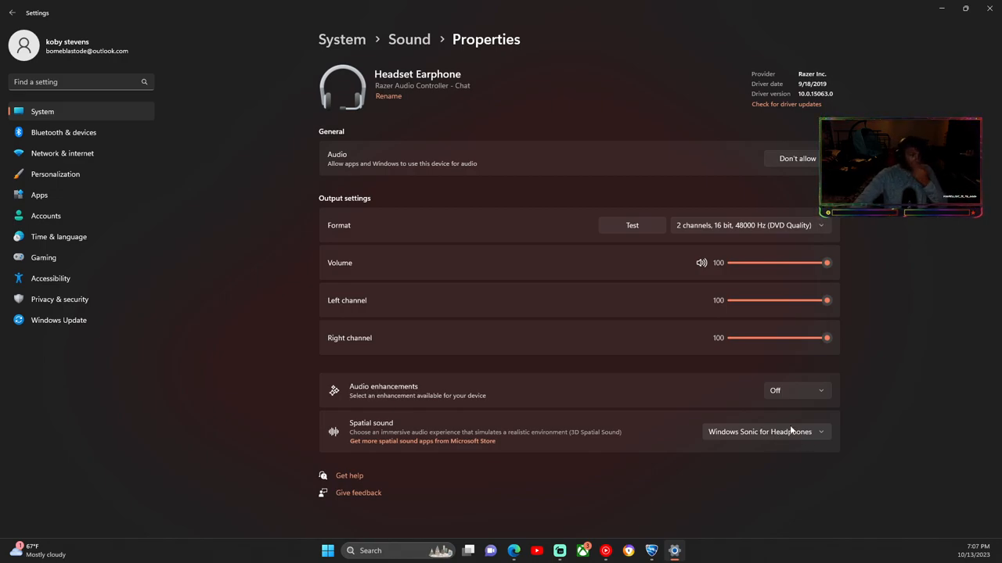
mouse_move(822, 414)
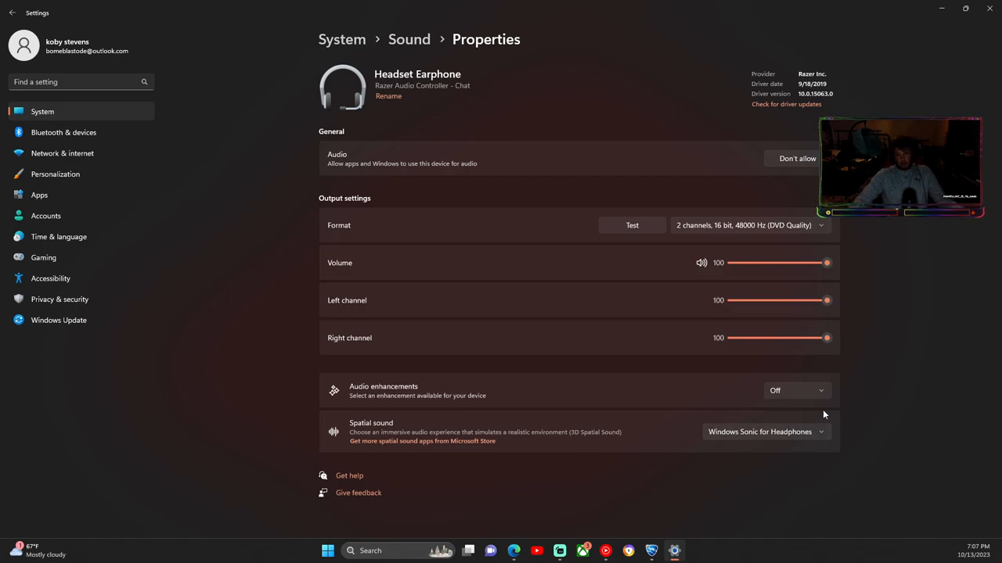
mouse_move(844, 426)
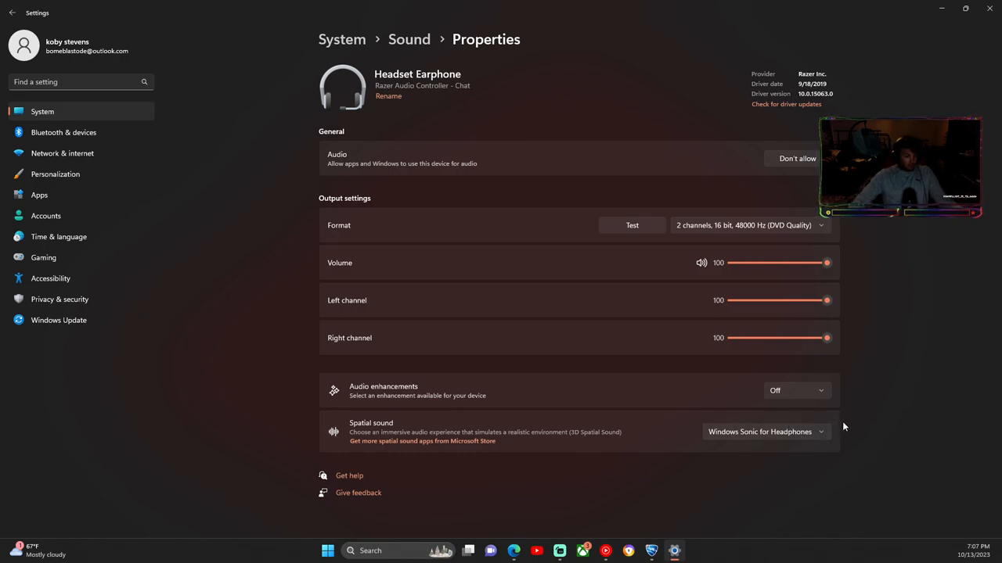
mouse_move(857, 439)
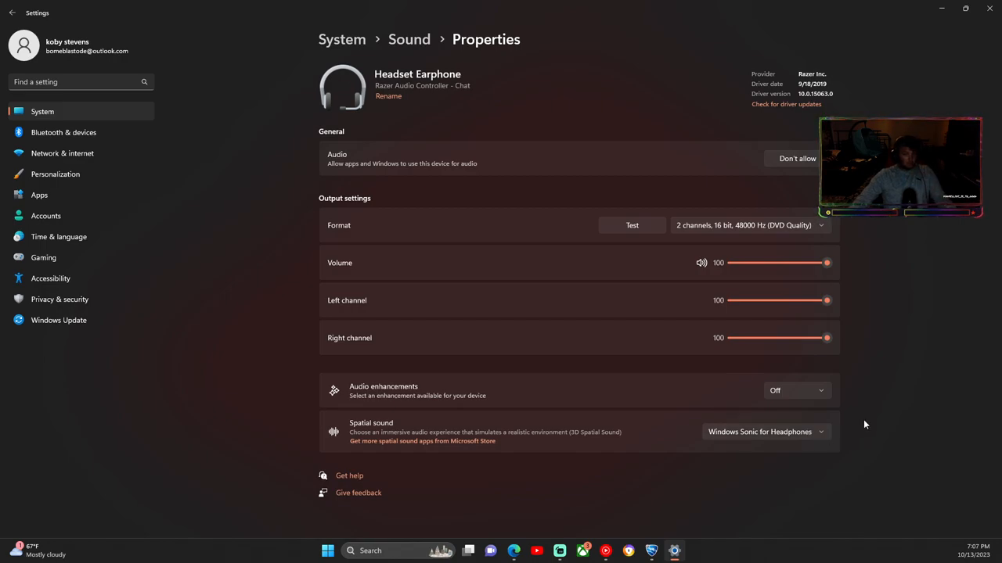
mouse_move(861, 425)
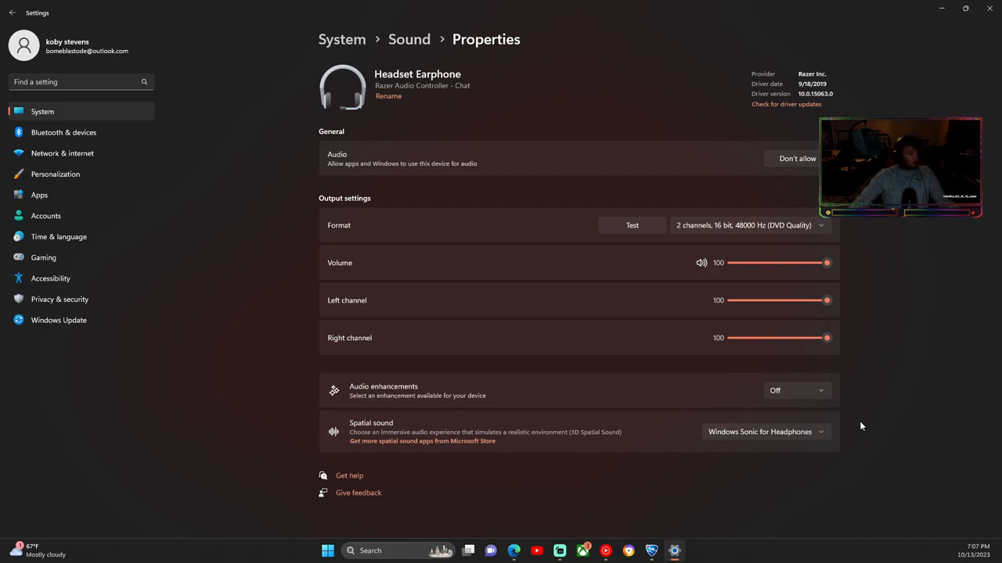
mouse_move(541, 93)
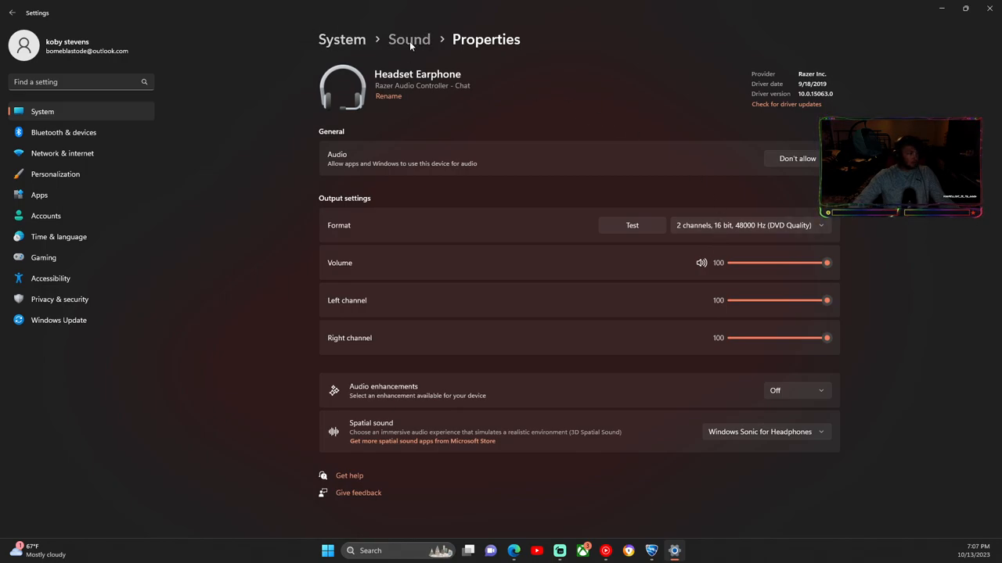
Step: Navigate back to the Sound page and scroll down to the Volume mixer
left_click(408, 39)
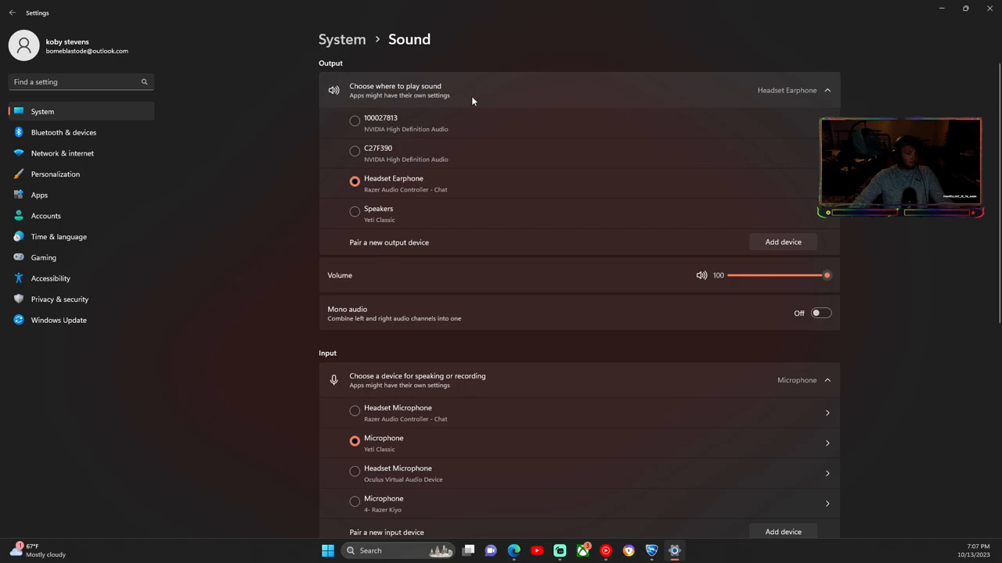
mouse_move(508, 108)
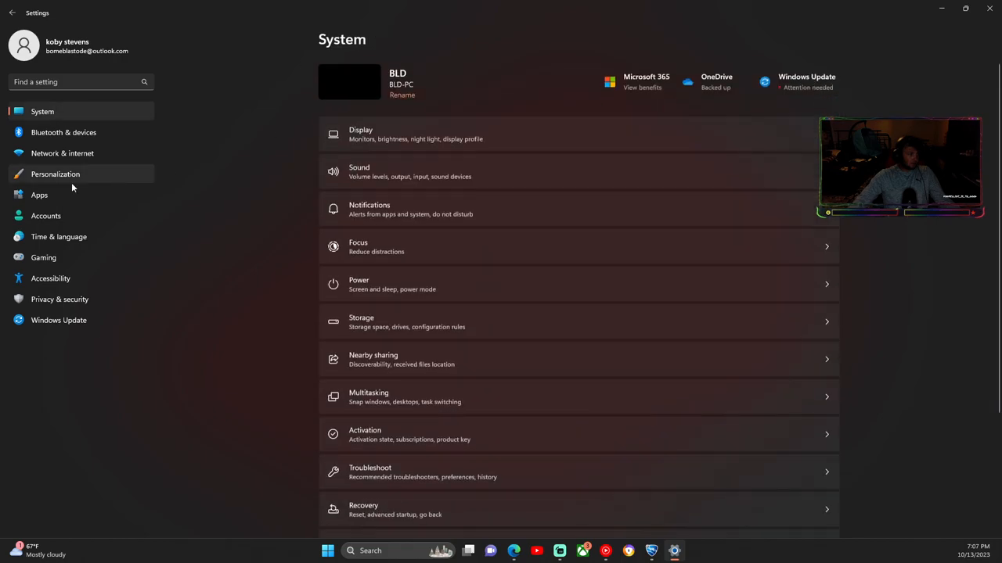
left_click(359, 171)
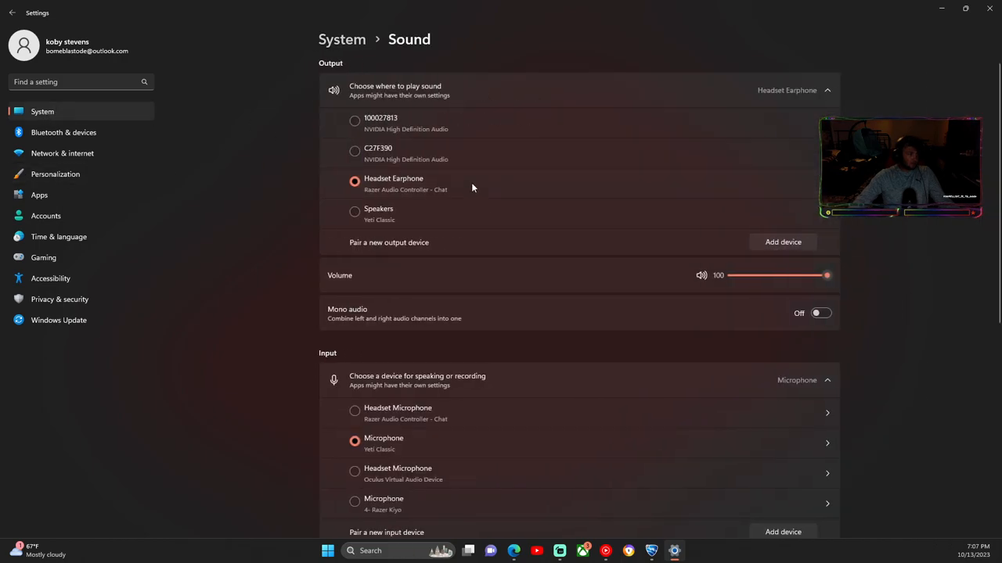
scroll("down", 3)
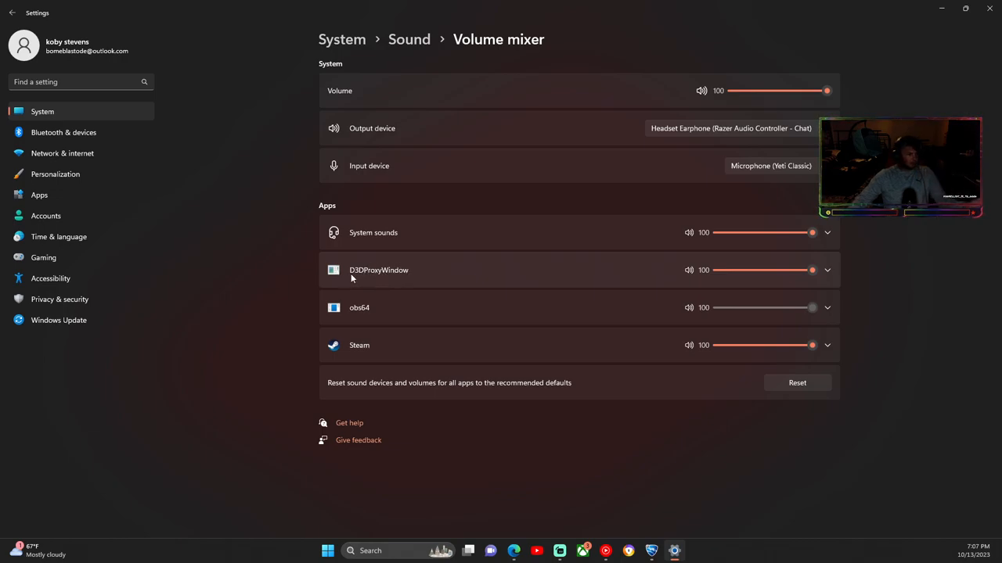
mouse_move(376, 287)
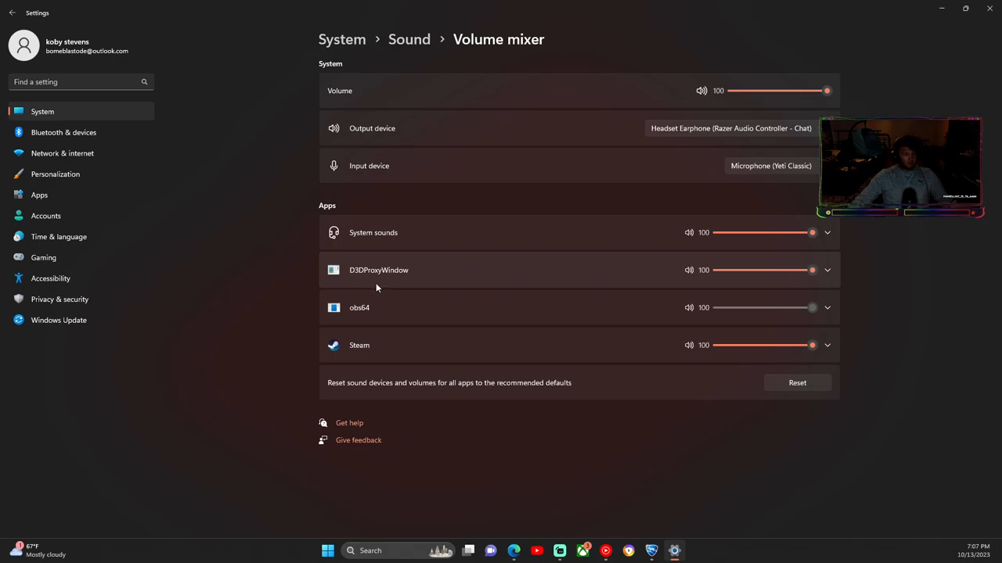
mouse_move(381, 287)
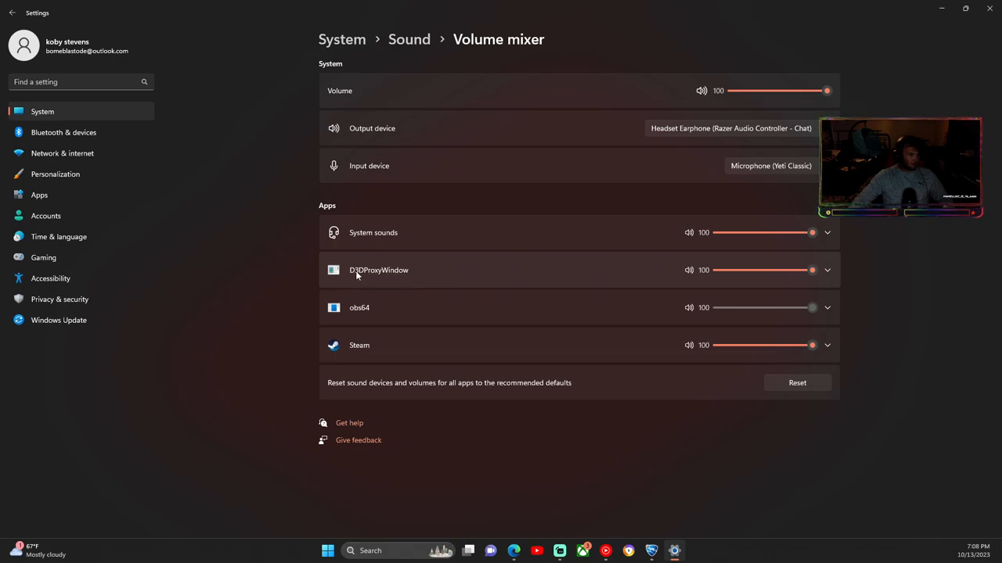
Step: Expand D3DProxyWindow in the Volume mixer and view its output device choices
left_click(826, 270)
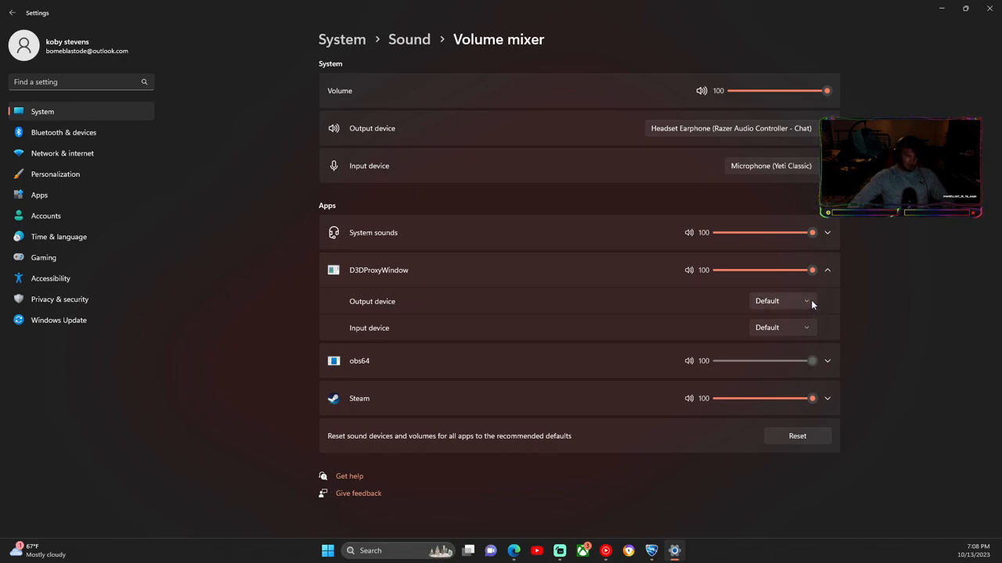
left_click(780, 301)
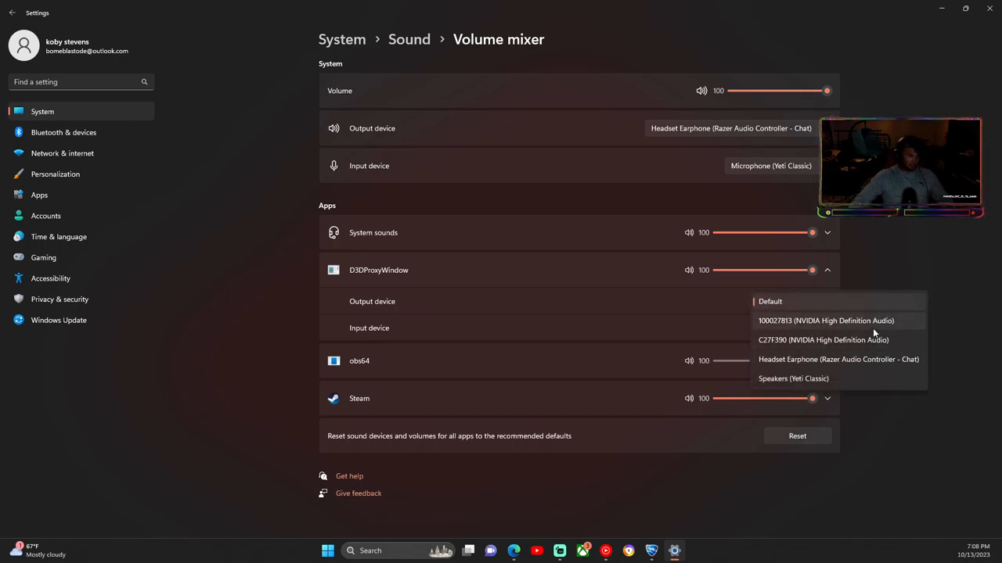
mouse_move(802, 362)
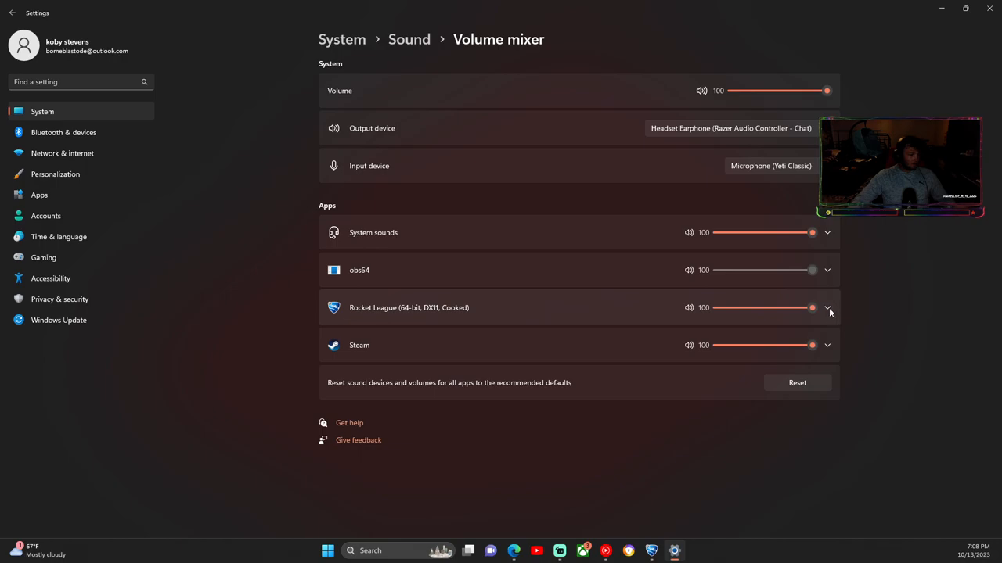
Step: Expand Rocket League and assign the Yeti Classic microphone as its input
left_click(827, 307)
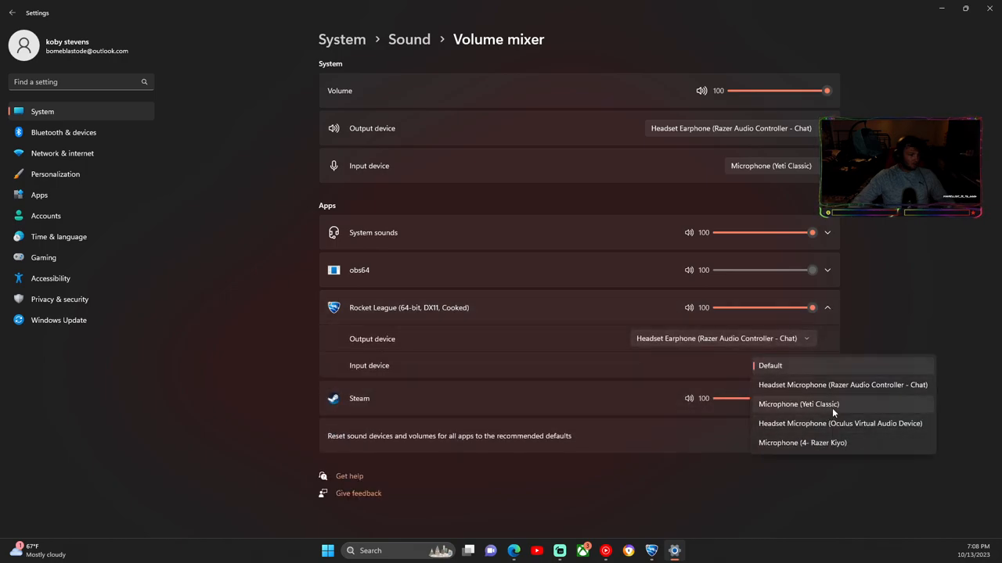
left_click(797, 404)
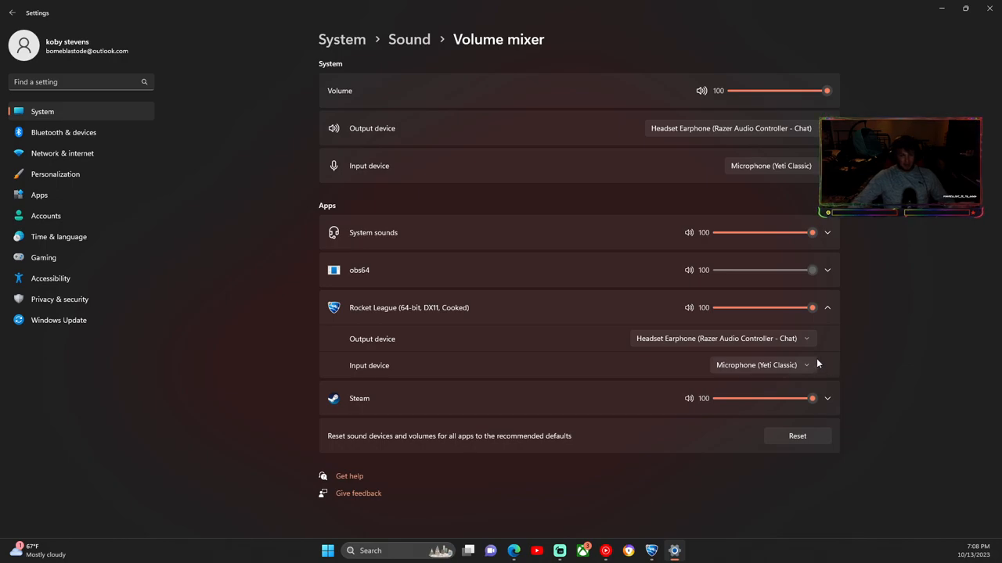
mouse_move(331, 141)
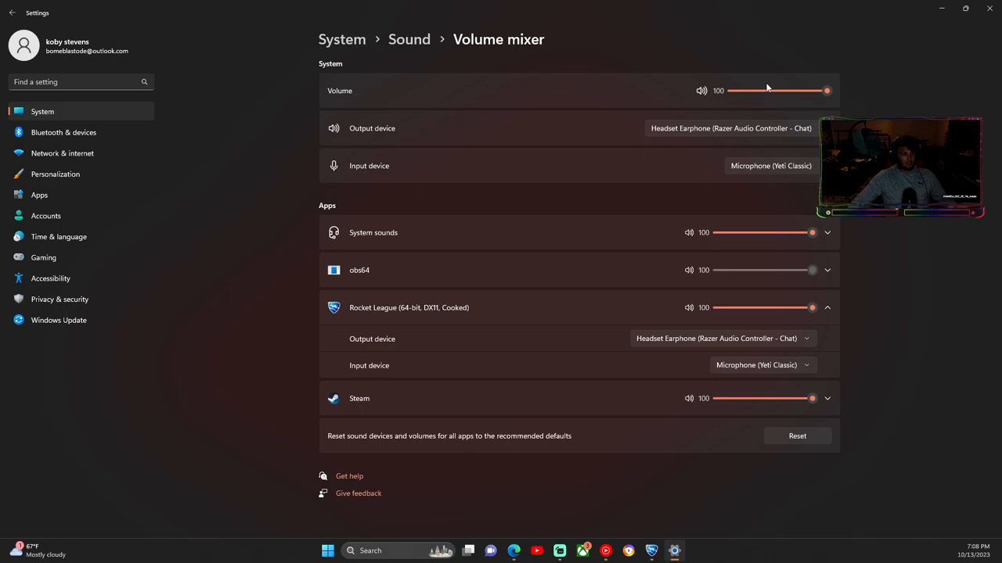
mouse_move(748, 135)
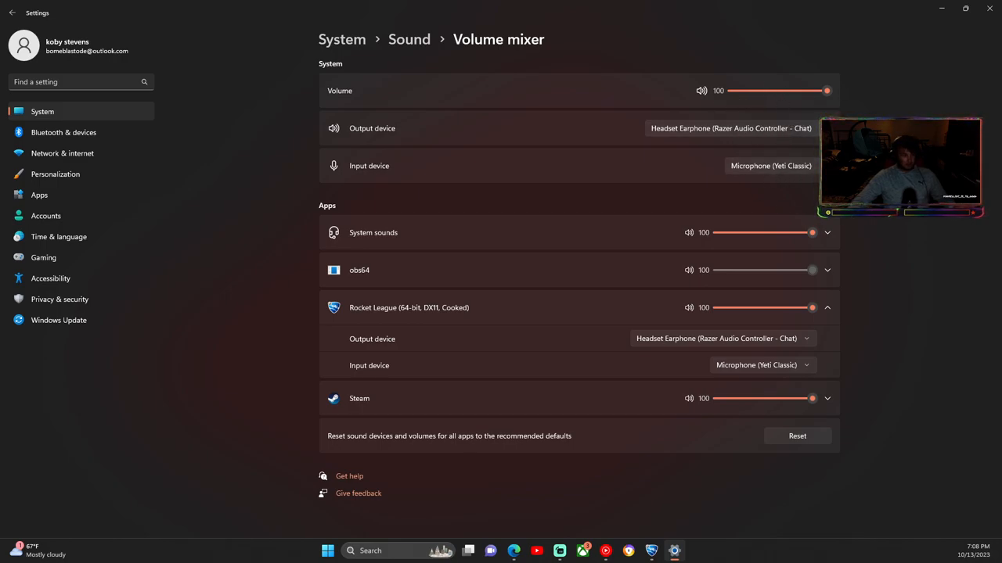
mouse_move(520, 311)
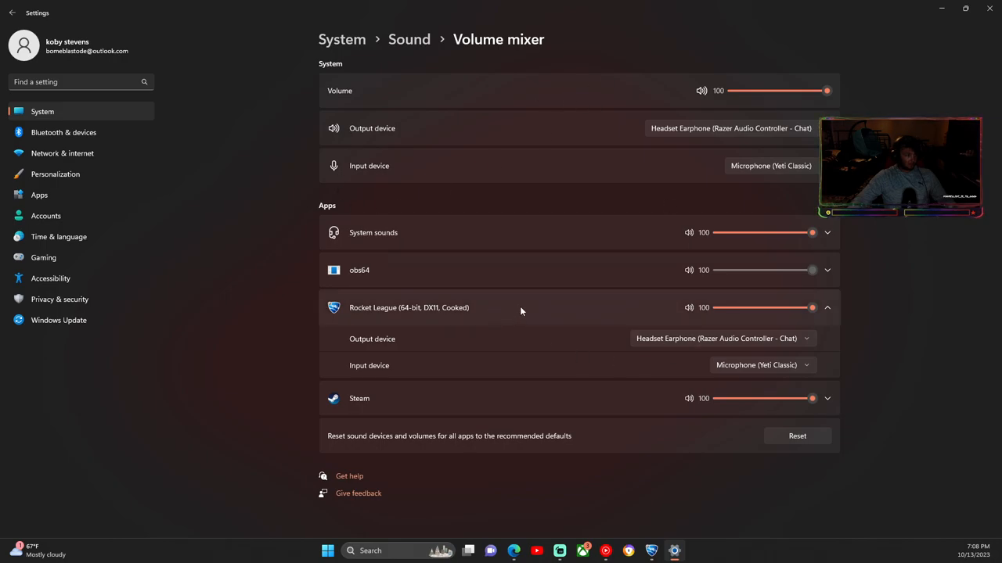
mouse_move(689, 255)
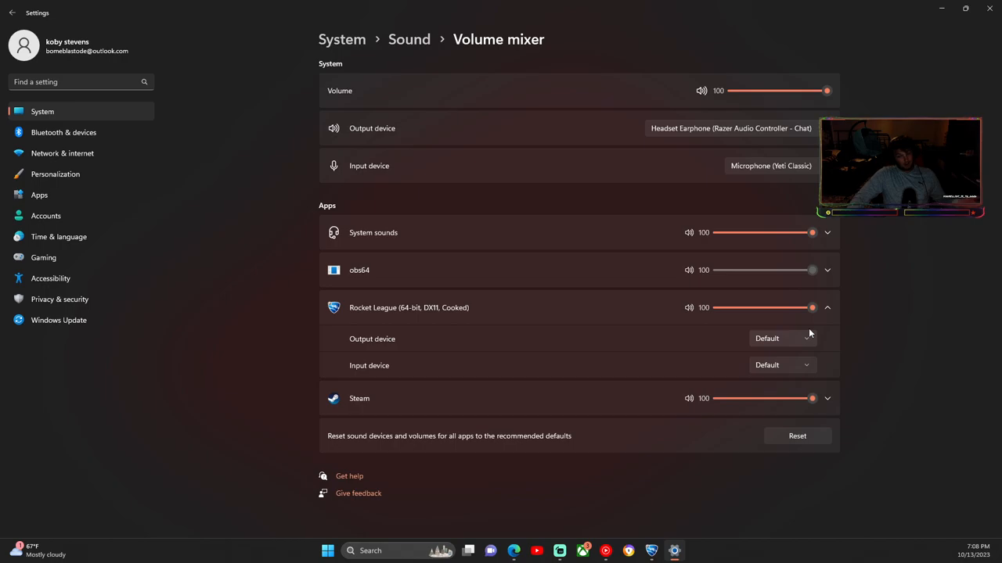
mouse_move(800, 380)
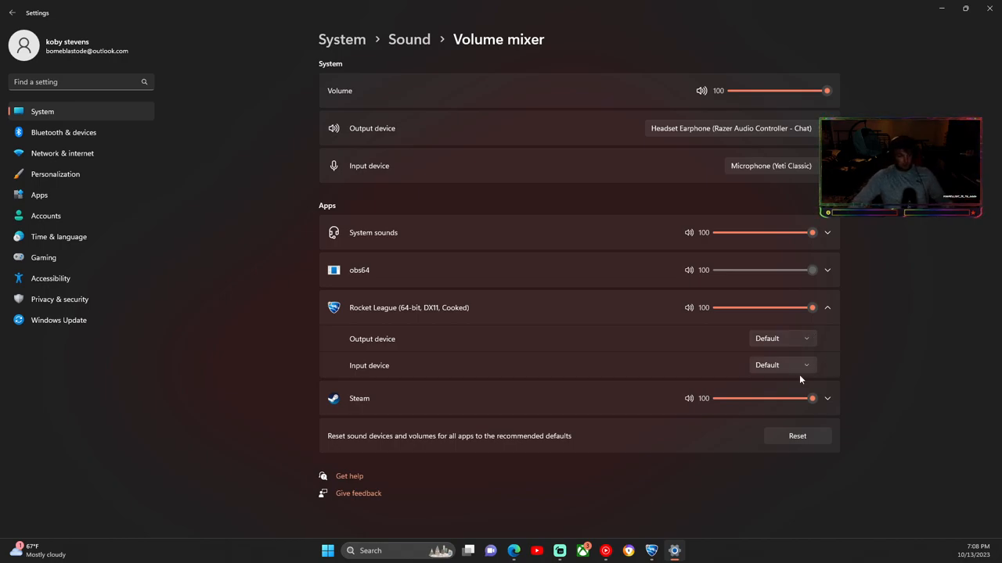
mouse_move(786, 360)
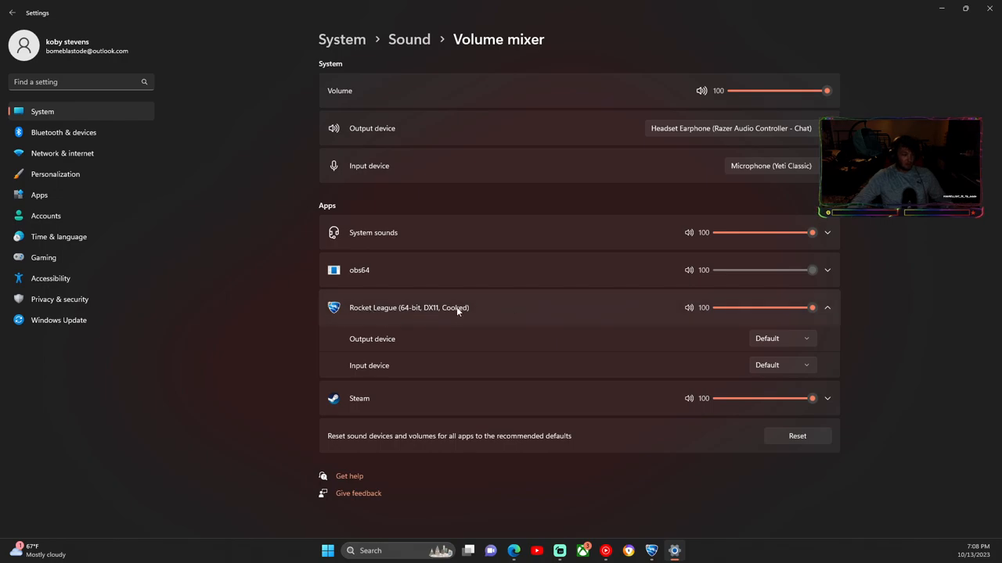
mouse_move(491, 305)
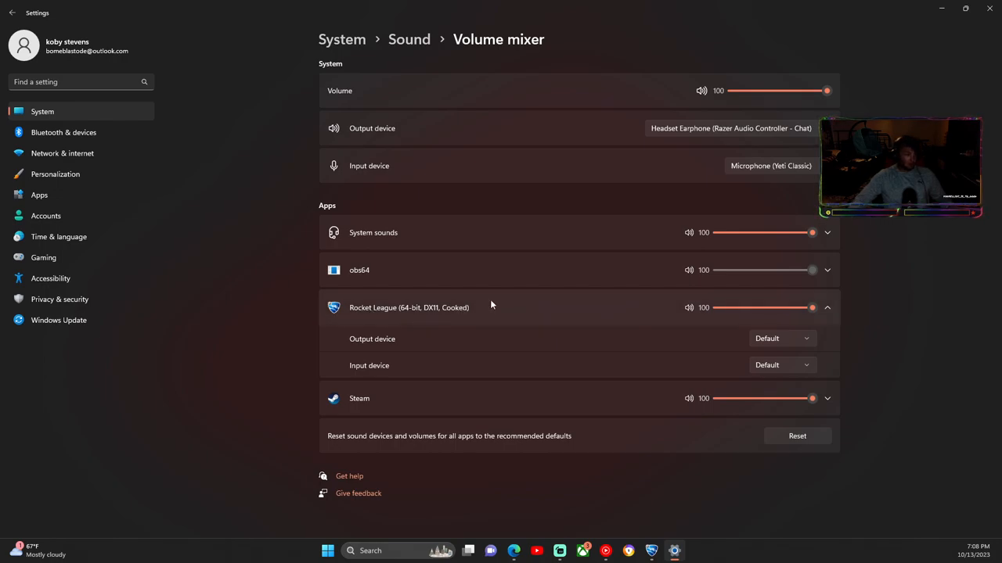
mouse_move(319, 317)
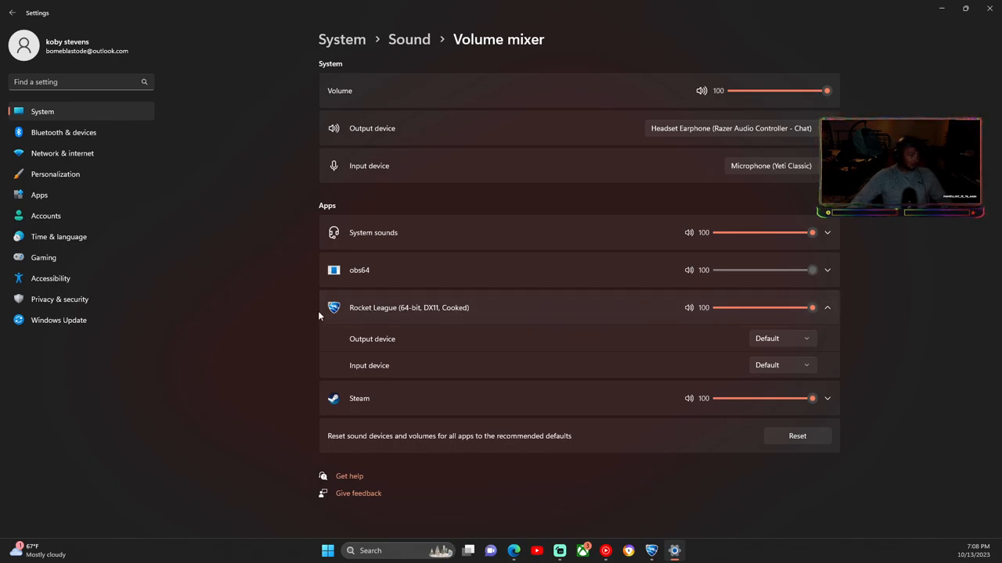
mouse_move(862, 361)
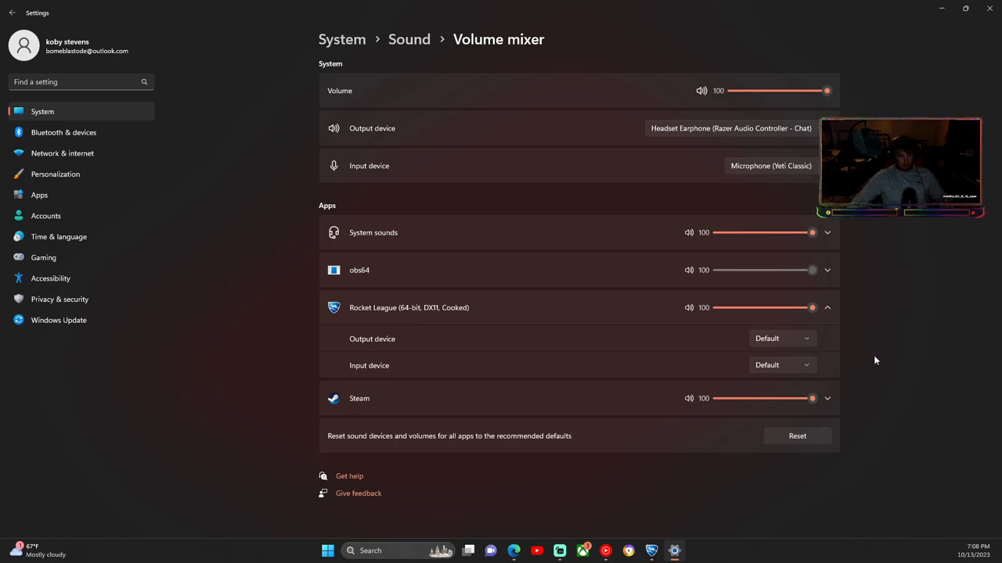
mouse_move(988, 423)
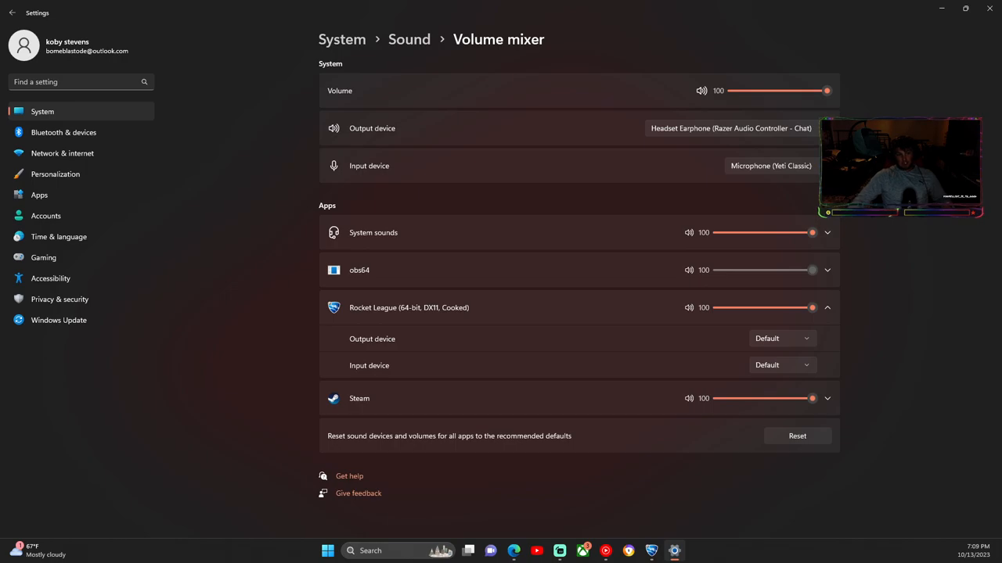
mouse_move(626, 270)
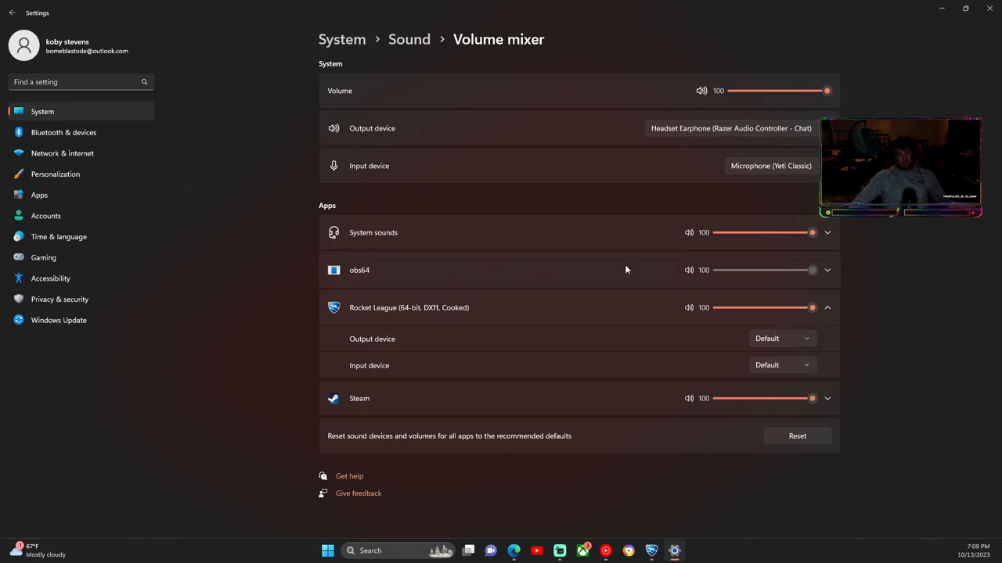